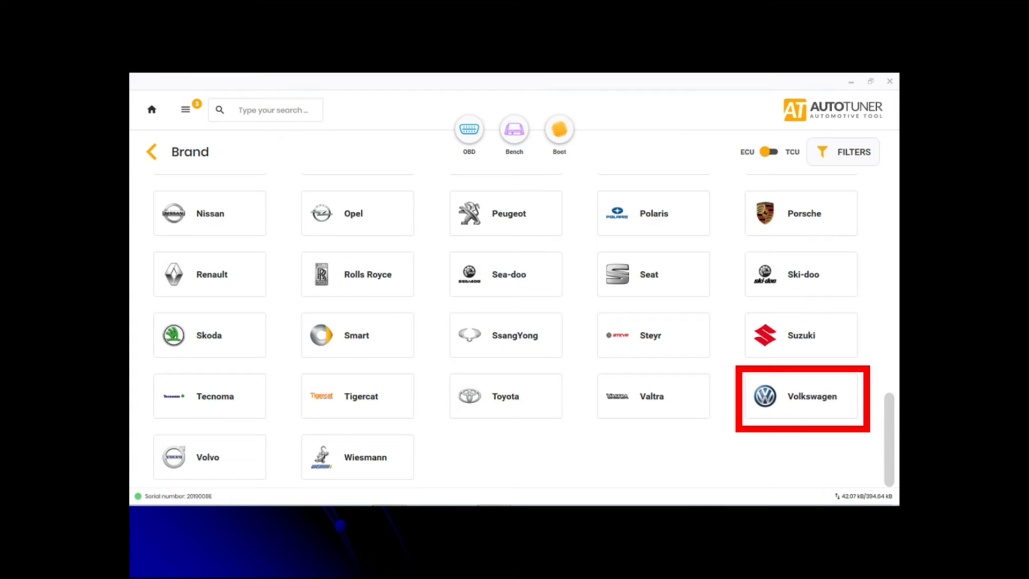
Step: Select Volkswagen as the vehicle brand
left_click(800, 396)
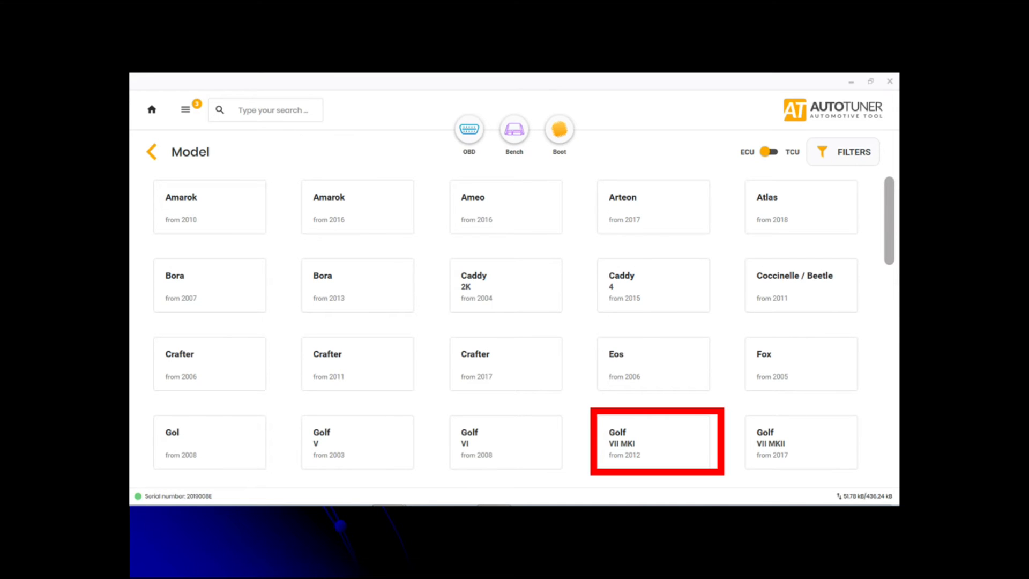
Step: Select the Golf VII MKI model to list its engines and ECUs
left_click(656, 442)
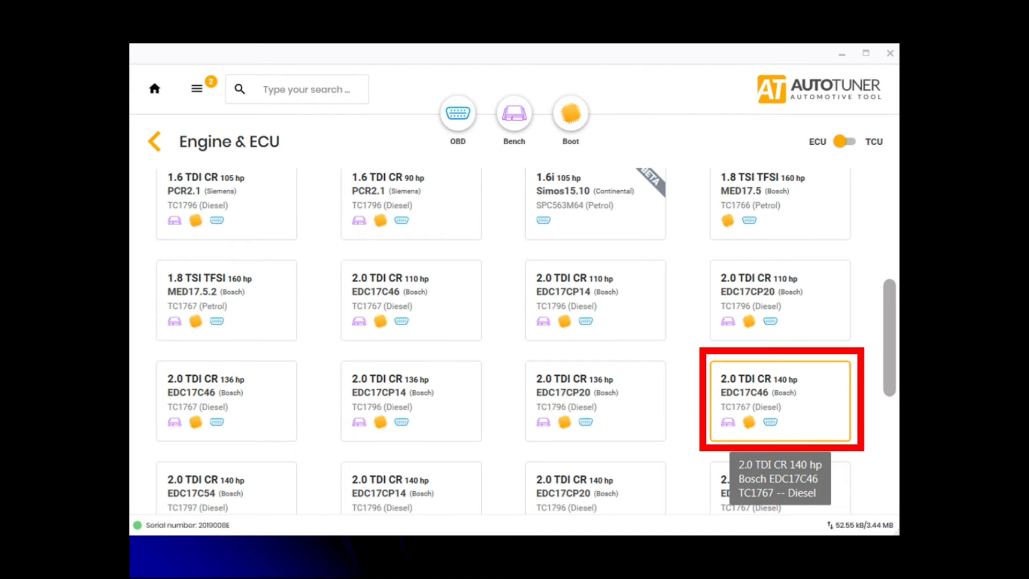
Step: Select the 2.0 TDI CR 140 hp Bosch EDC17C46 engine and ECU
left_click(780, 401)
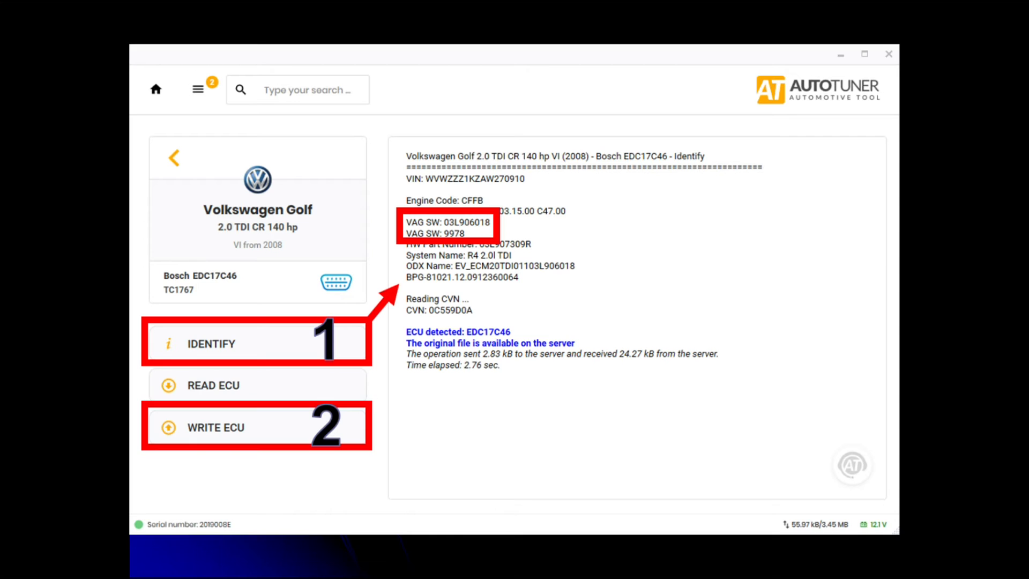
Step: Start an ECU write to bring up the choice of what to write
left_click(214, 427)
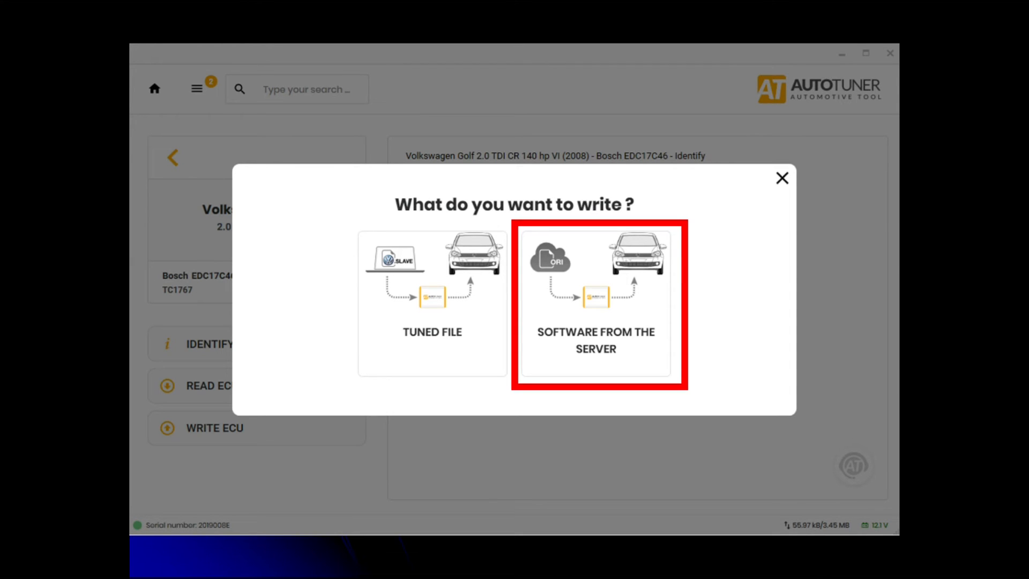
Step: Choose software from the server and select original file FL_03L906018___9970
left_click(595, 302)
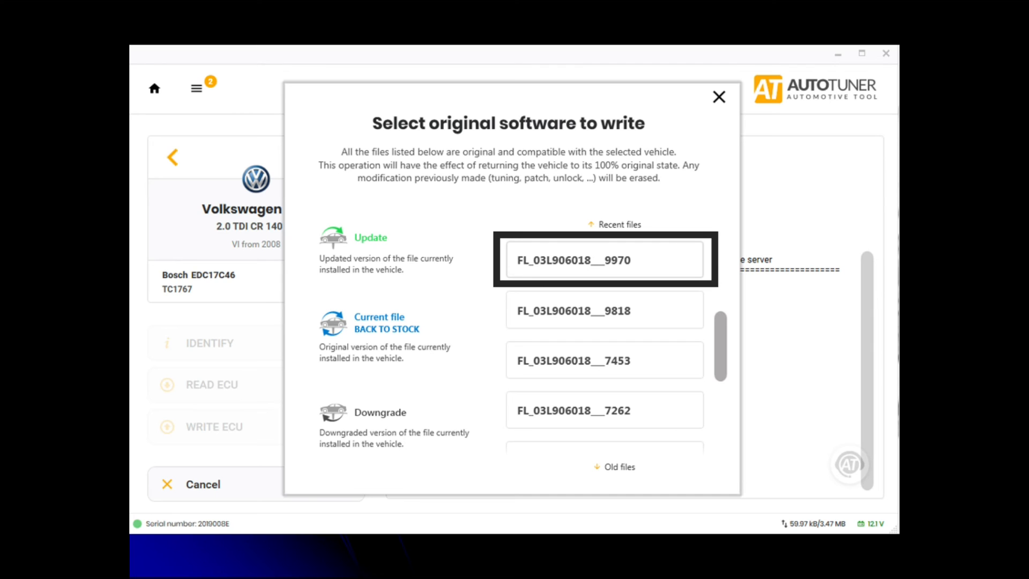
left_click(604, 260)
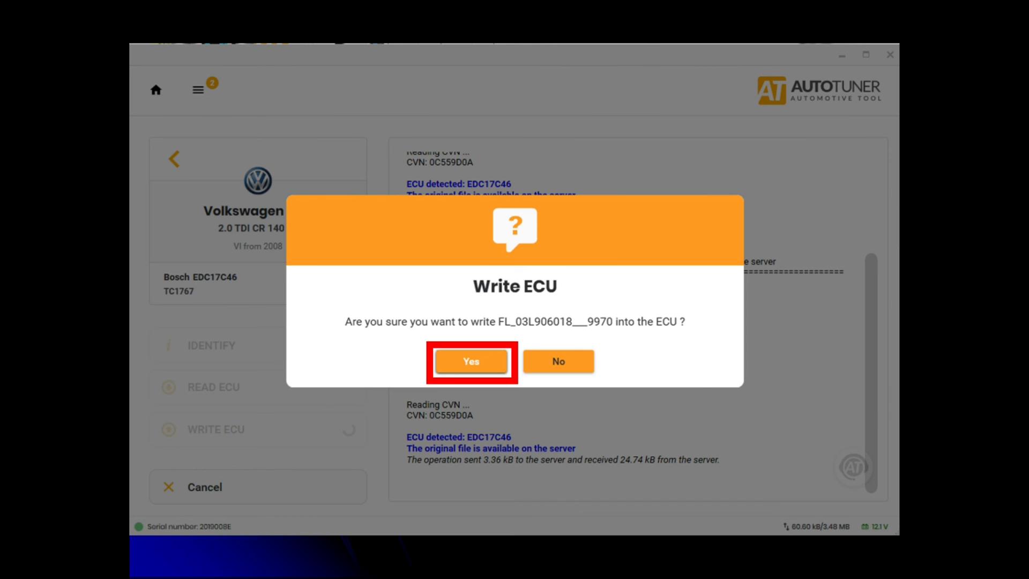
Step: Confirm writing FL_03L906018___9970 so ECU flashing begins
left_click(471, 361)
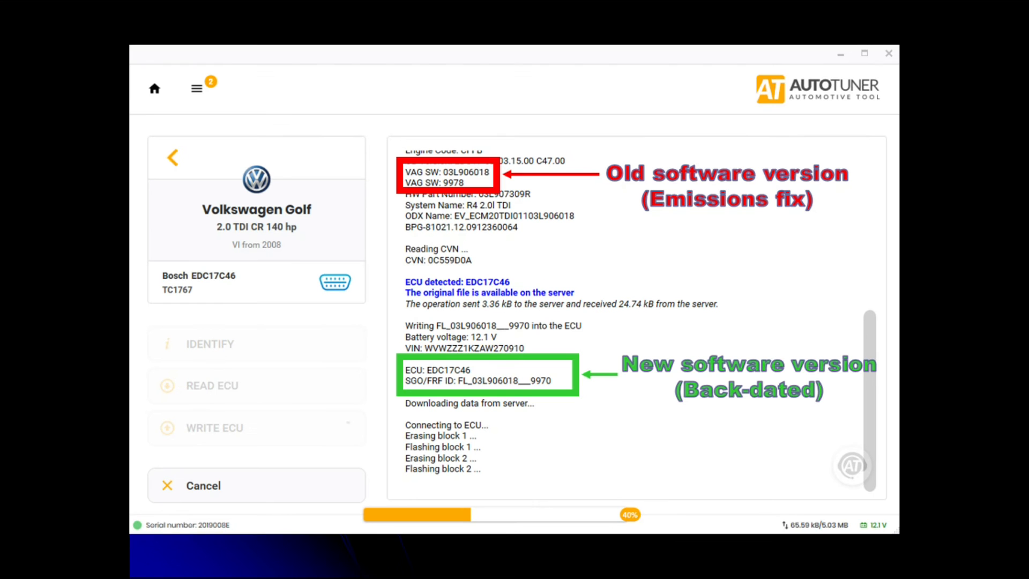